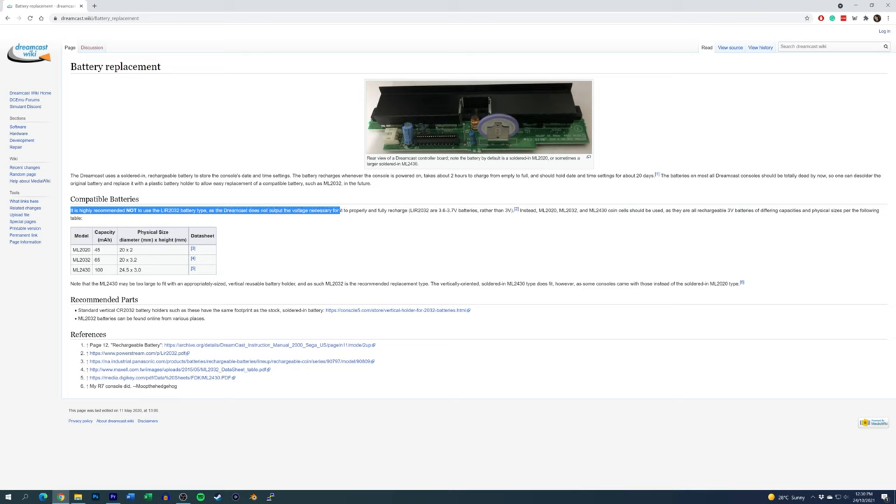
# Step: Extend the highlight across the full LIR2032 warning sentence, including its voltage explanation
pyautogui.moveTo(339, 210); pyautogui.dragTo(517, 210)
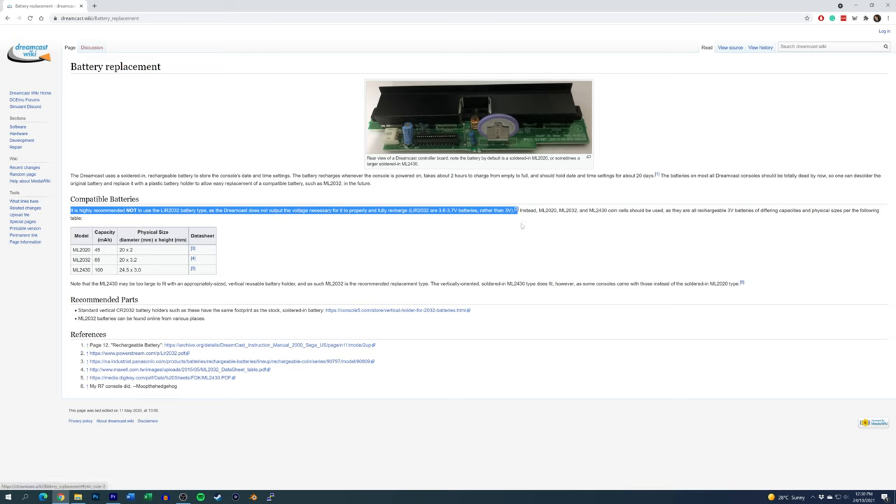
pyautogui.moveTo(515, 244)
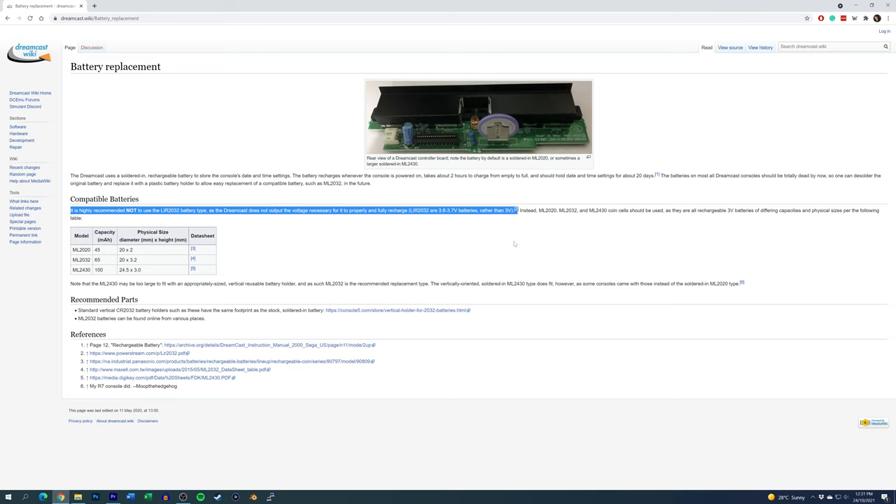